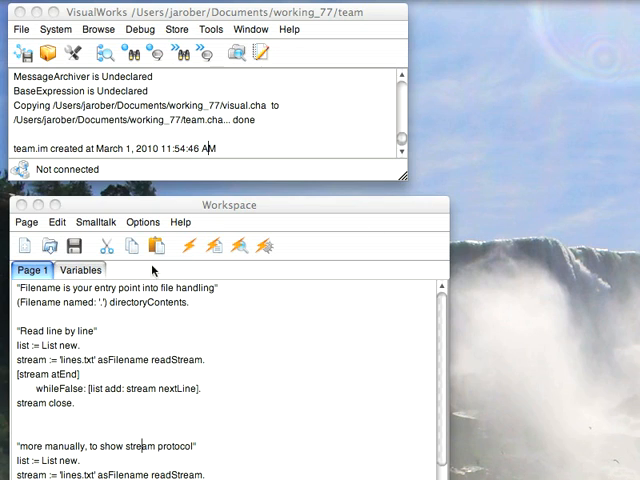
mouse_move(151, 316)
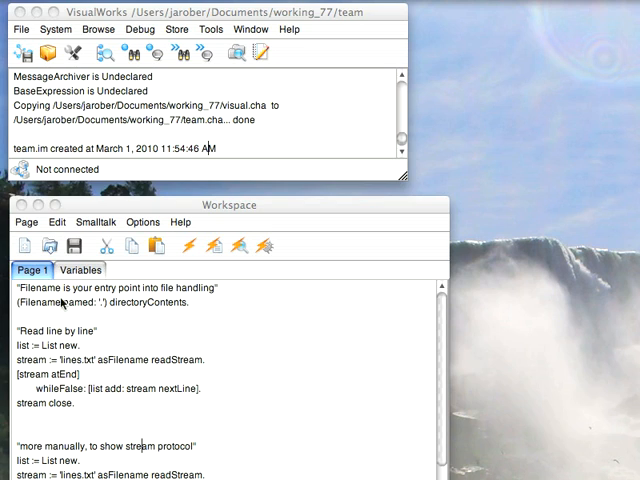
mouse_move(55, 305)
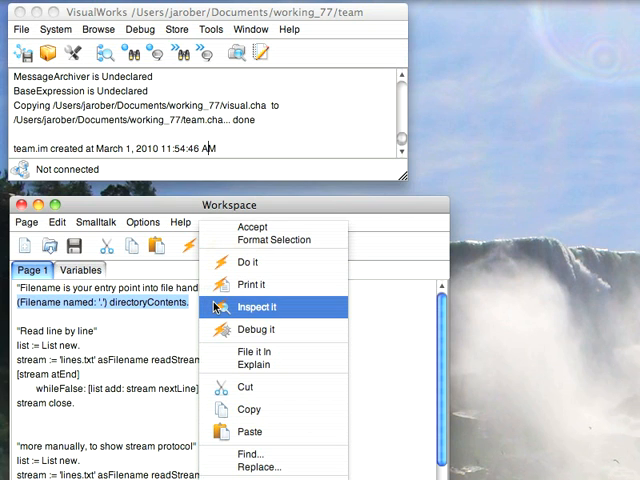
Dismiss the directory-contents inspector, then browse the Filename class hierarchy and protocols
left_click(258, 305)
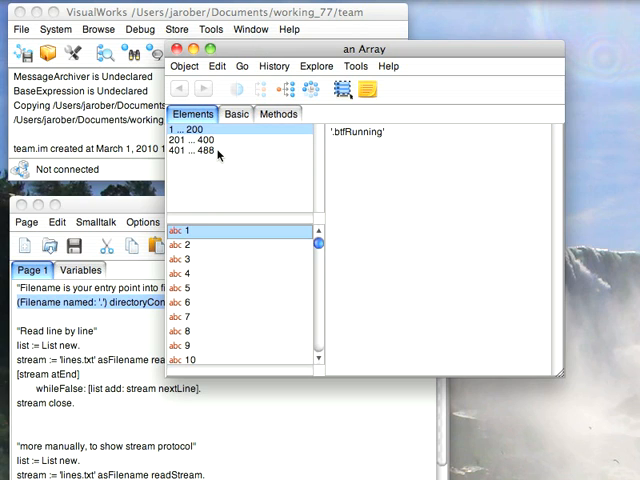
left_click(200, 154)
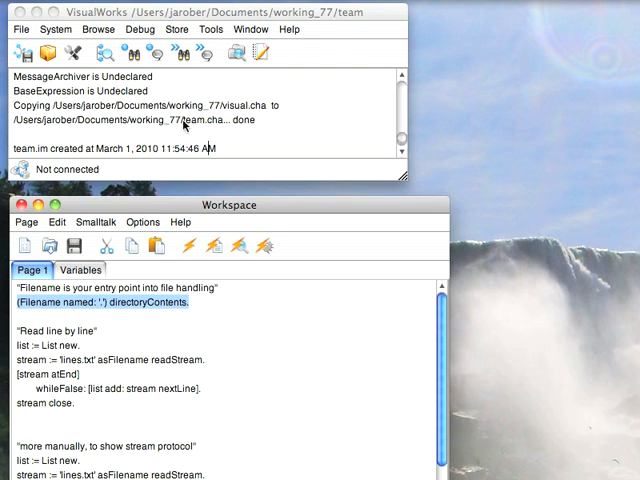
left_click(99, 29)
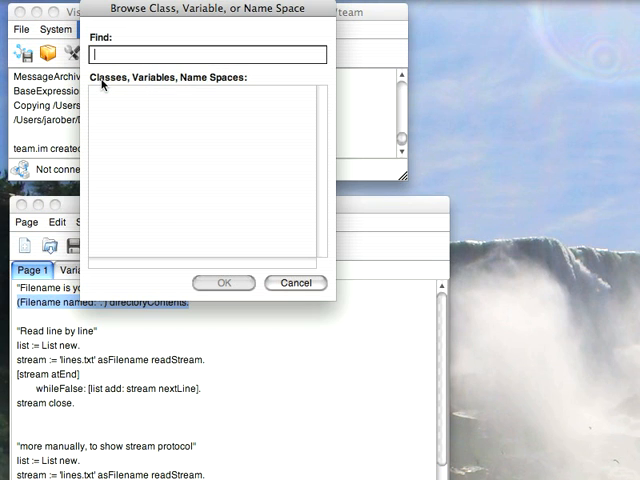
type("Filename")
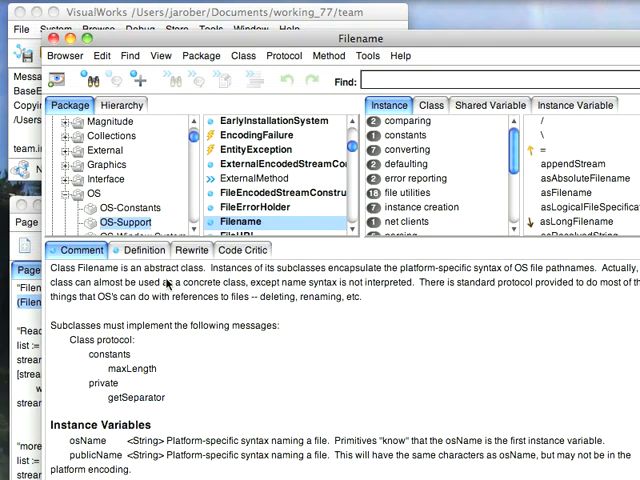
left_click(121, 105)
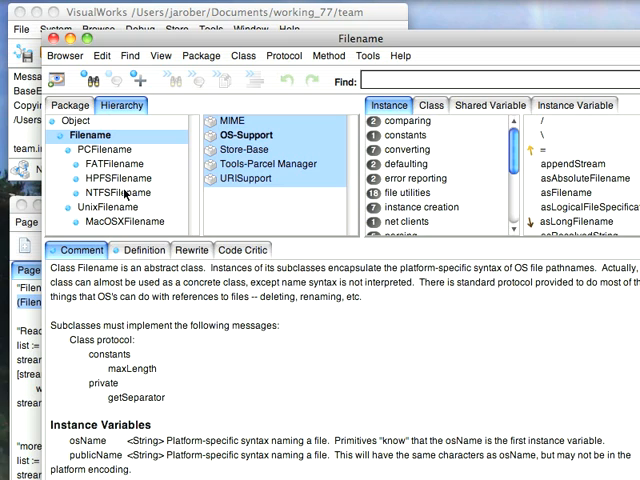
mouse_move(139, 223)
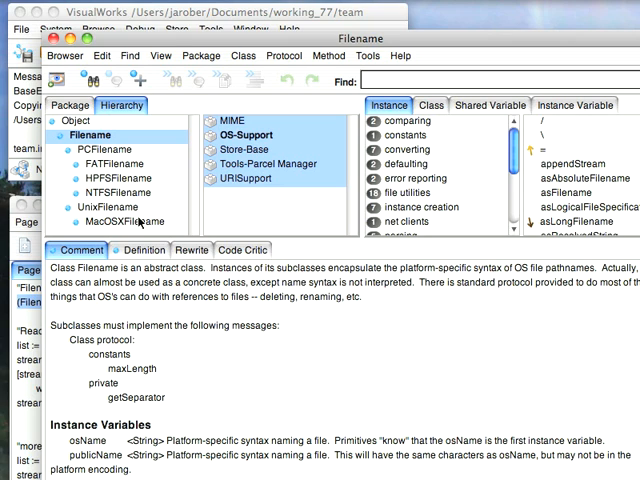
mouse_move(140, 222)
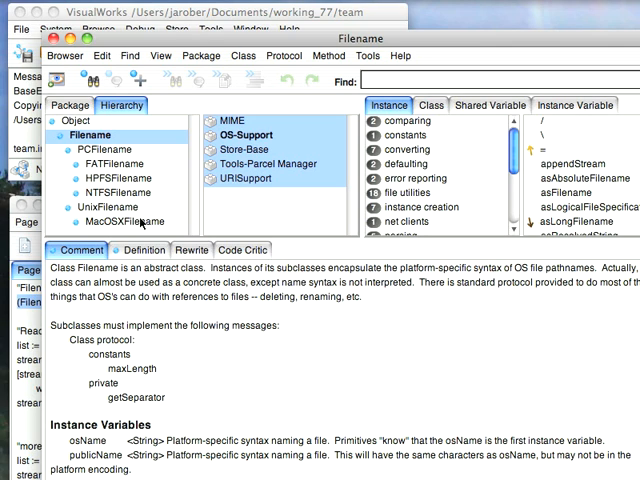
mouse_move(168, 131)
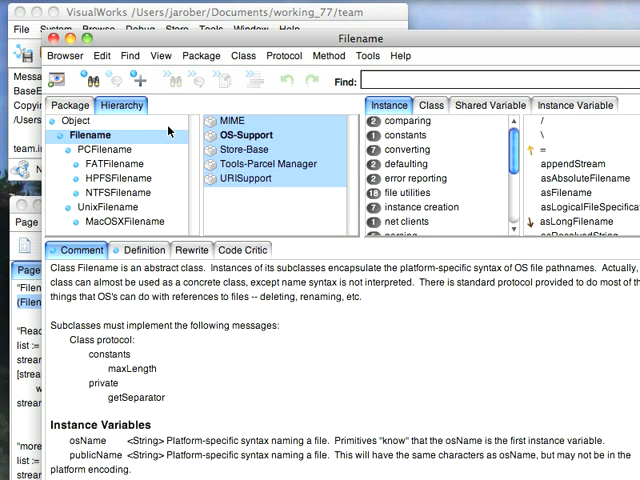
mouse_move(156, 133)
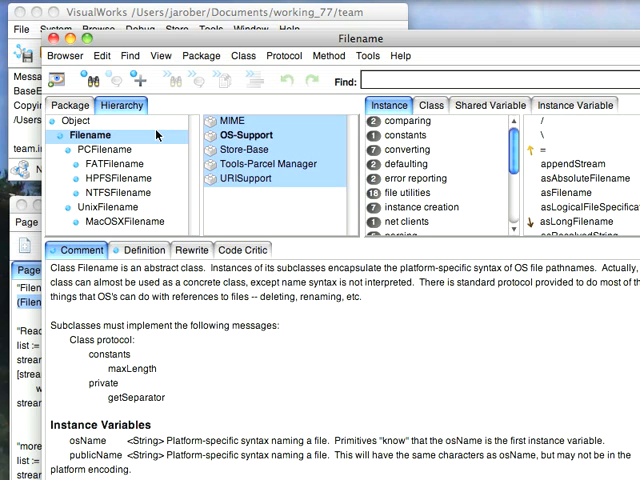
scroll("down", 3)
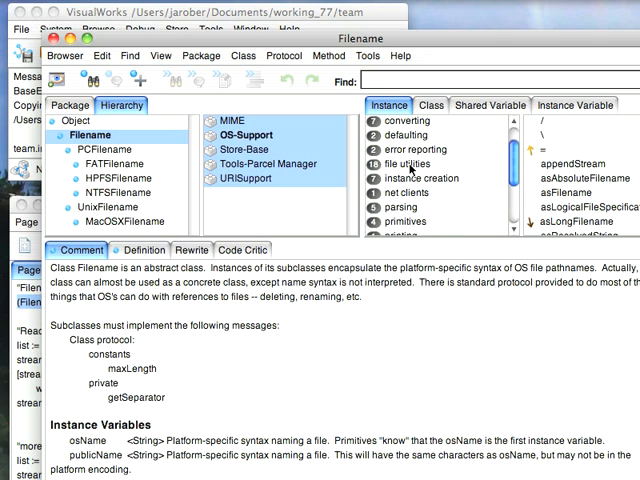
scroll("down", 3)
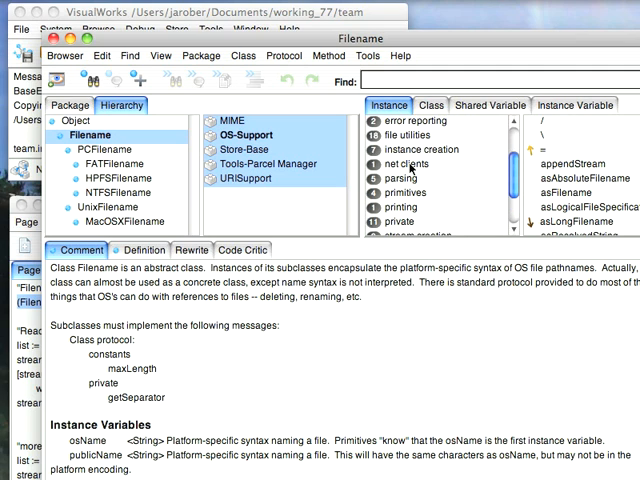
List Filename's 'file utilities' methods, such as copyTo:, delete and directoryContents
left_click(397, 135)
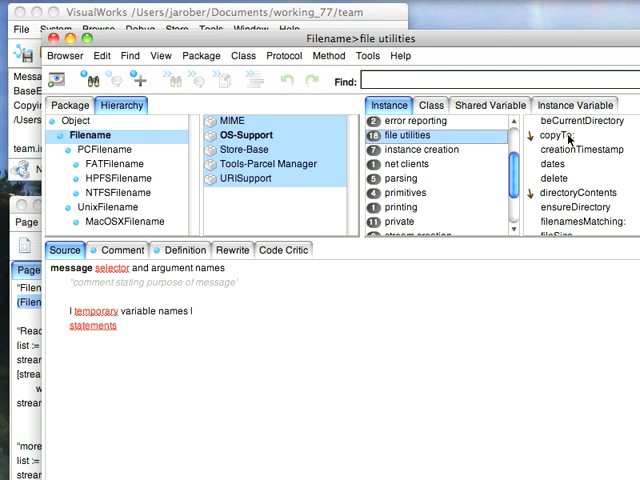
mouse_move(565, 178)
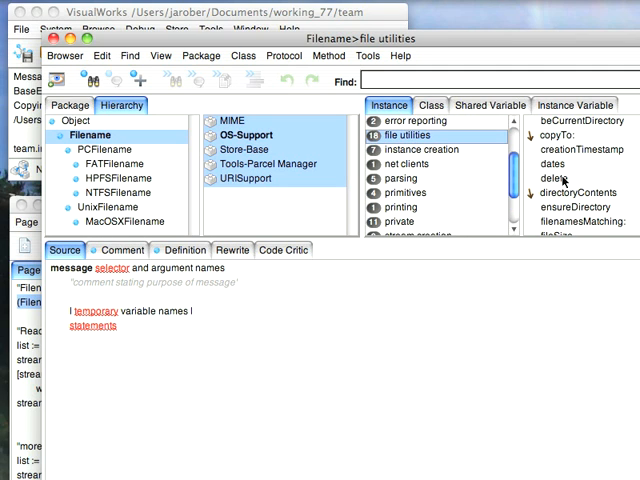
scroll("down", 3)
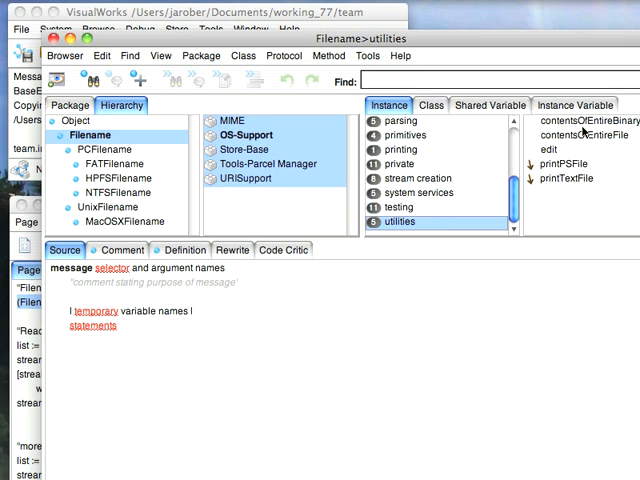
mouse_move(587, 135)
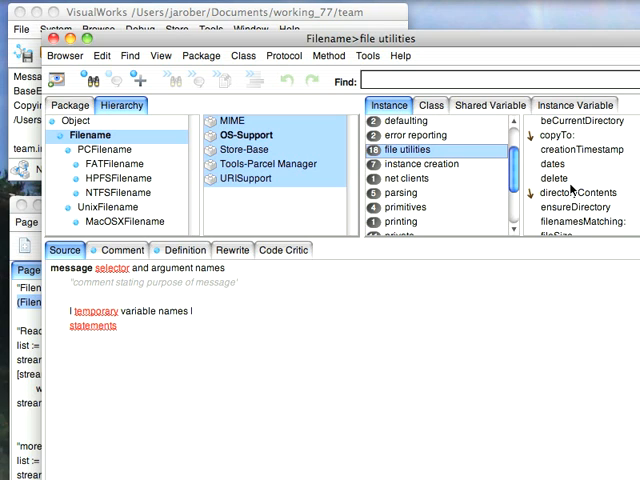
mouse_move(145, 215)
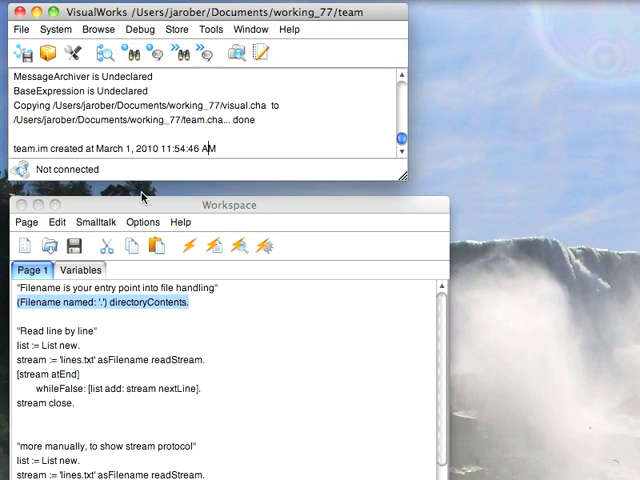
mouse_move(33, 355)
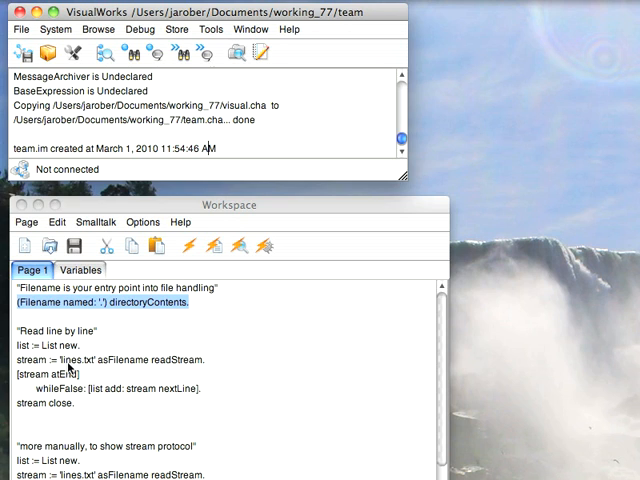
mouse_move(85, 388)
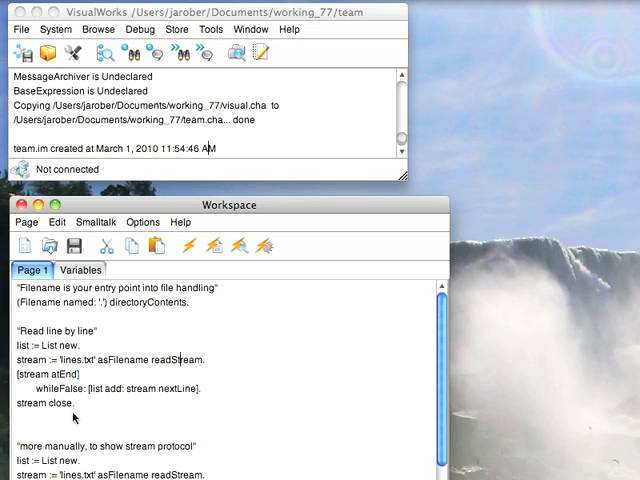
mouse_move(113, 395)
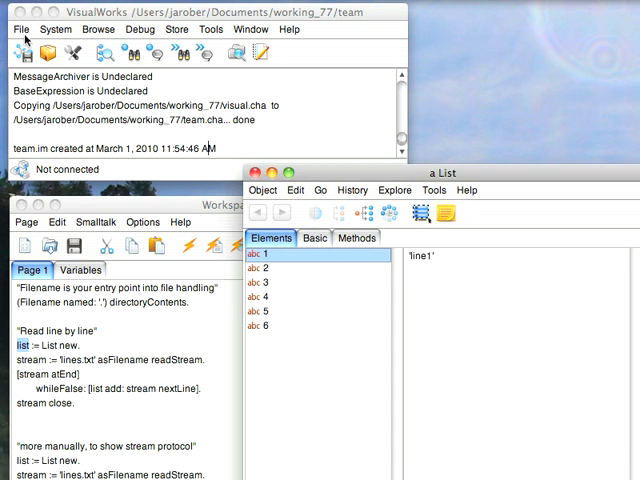
Open lines.txt and scroll through its six lines, line1 to line6
left_click(20, 29)
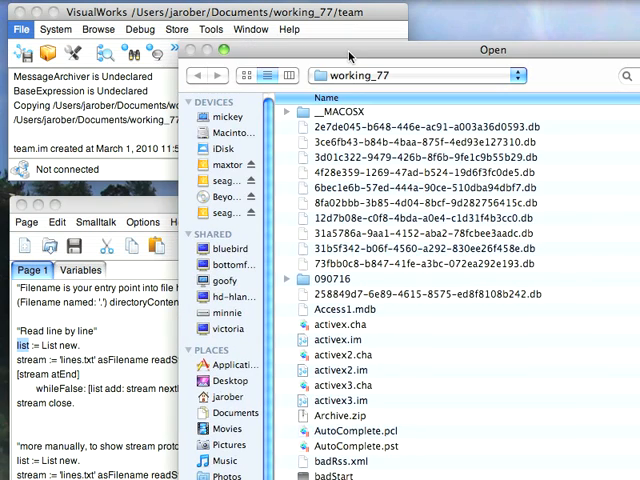
scroll("down", 3)
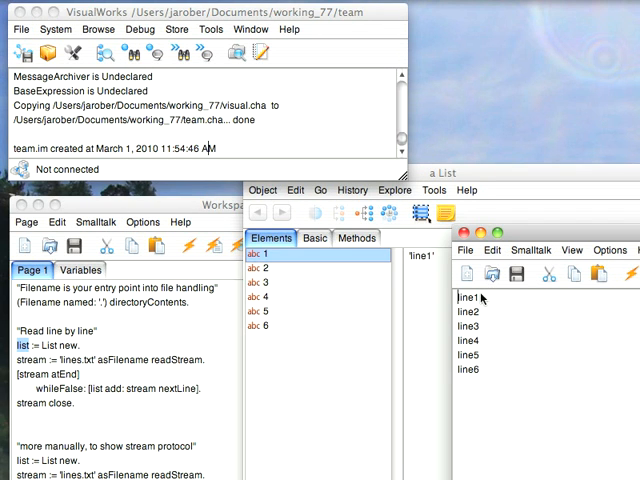
mouse_move(478, 334)
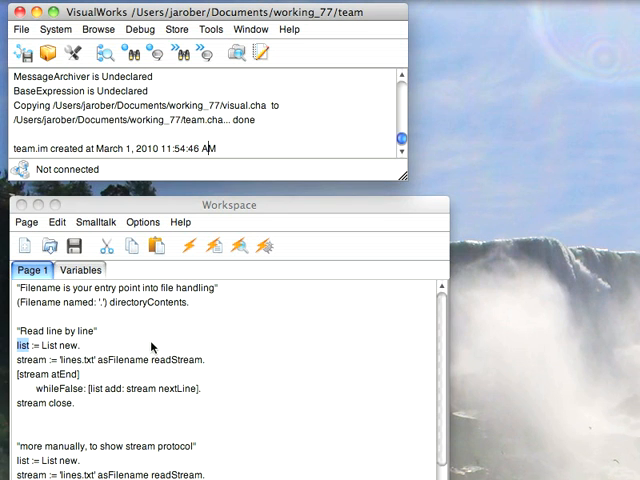
scroll("down", 3)
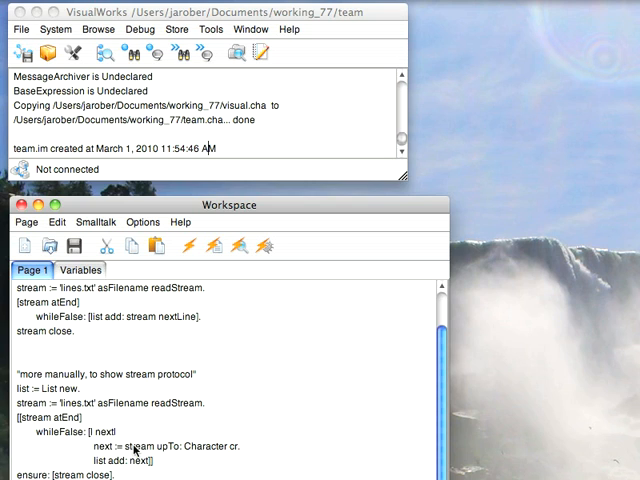
mouse_move(163, 463)
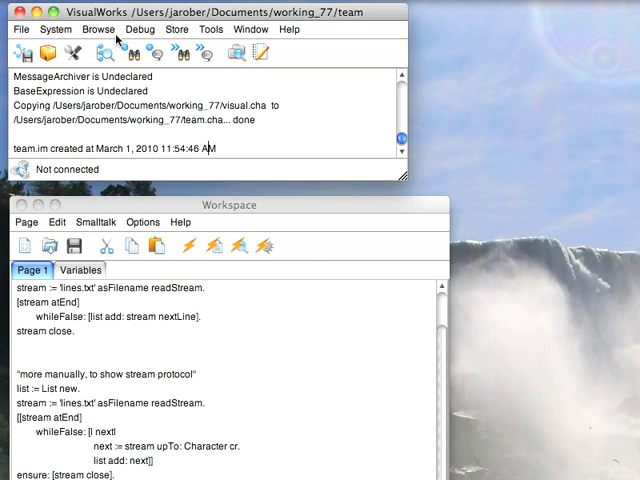
Browse implementors of upTo: and show the Stream>>upTo: source
left_click(98, 29)
type("upTo")
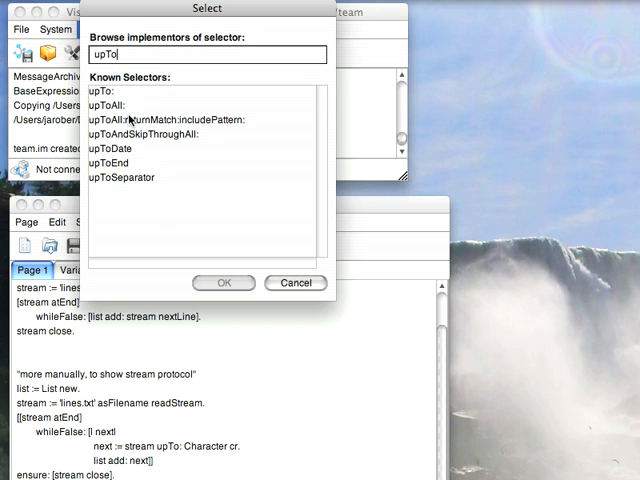
left_click(224, 282)
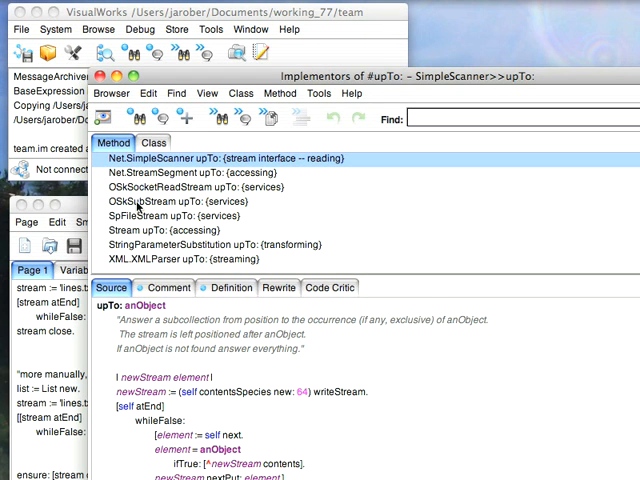
left_click(150, 229)
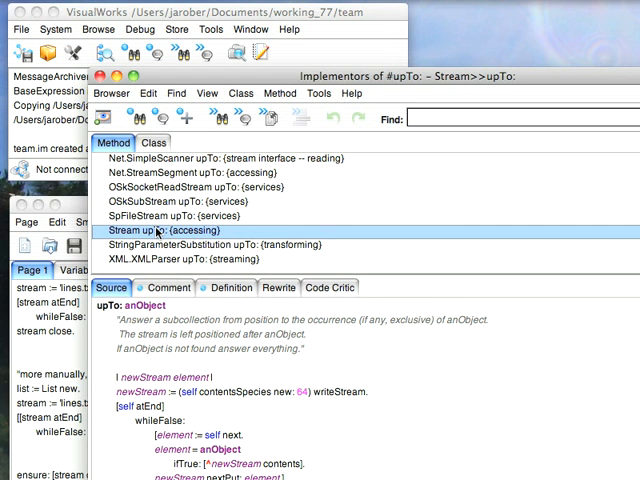
mouse_move(258, 332)
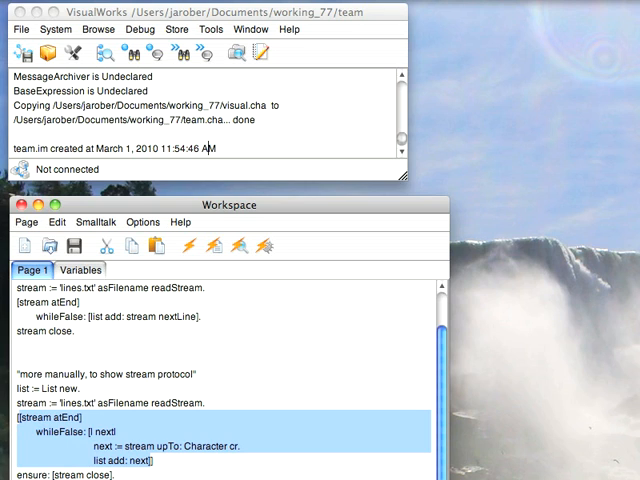
mouse_move(88, 474)
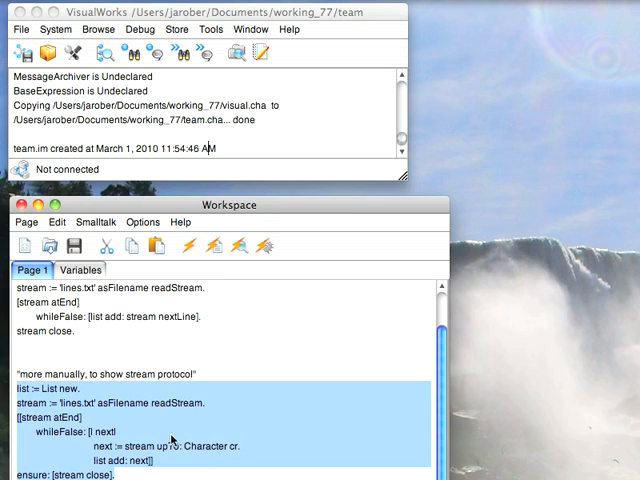
mouse_move(155, 357)
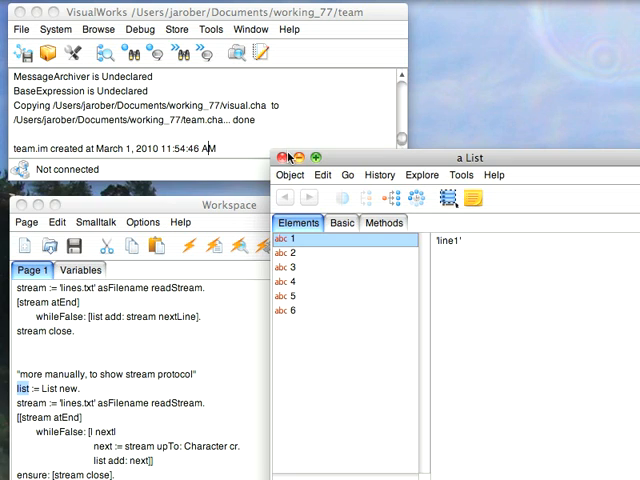
Close the inspector on the six-element List built by the manual upTo: loop
left_click(289, 158)
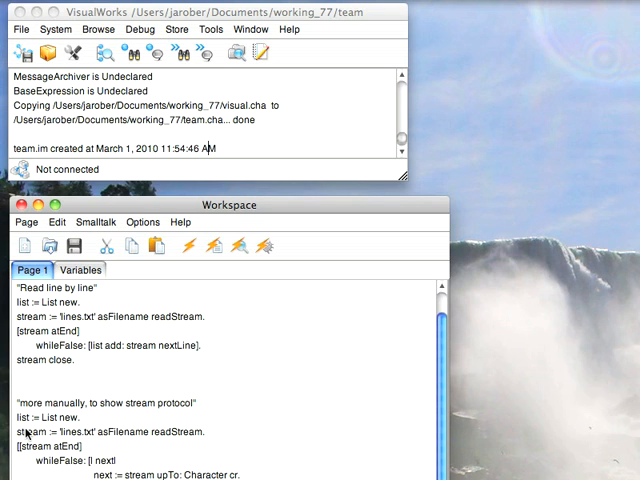
left_click(98, 29)
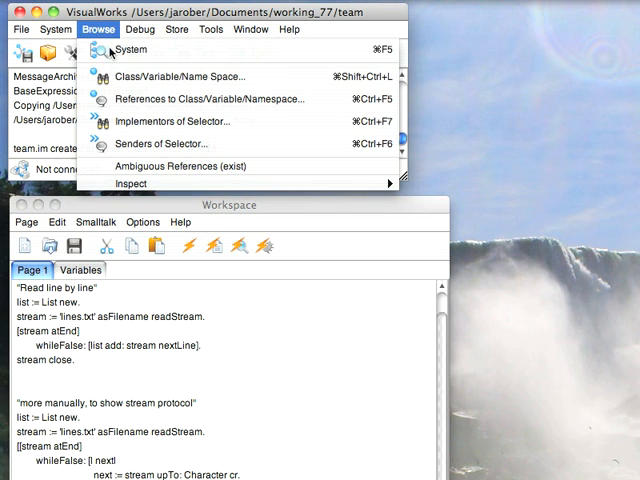
Browse the Stream class's character writing protocol and its space method
left_click(180, 77)
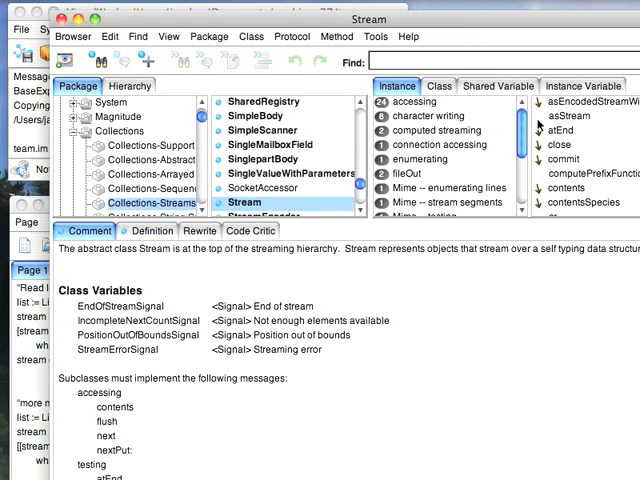
scroll("down", 3)
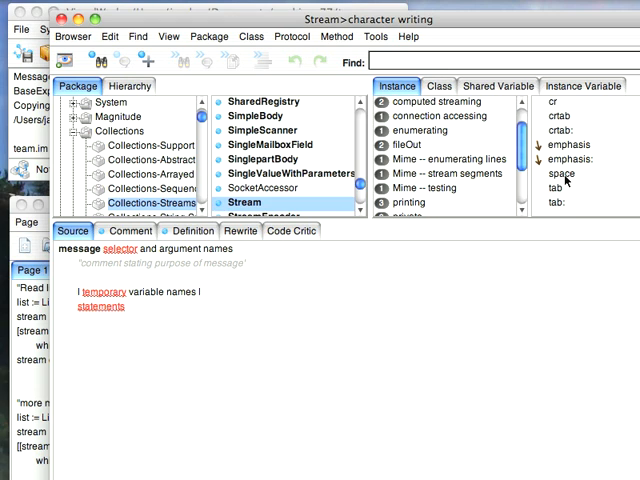
left_click(128, 86)
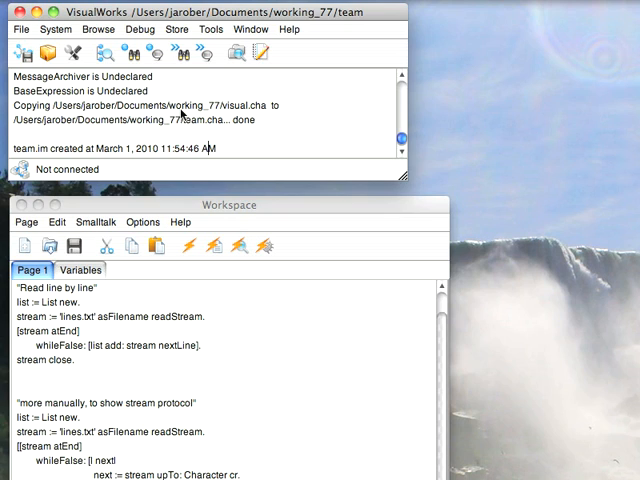
mouse_move(180, 113)
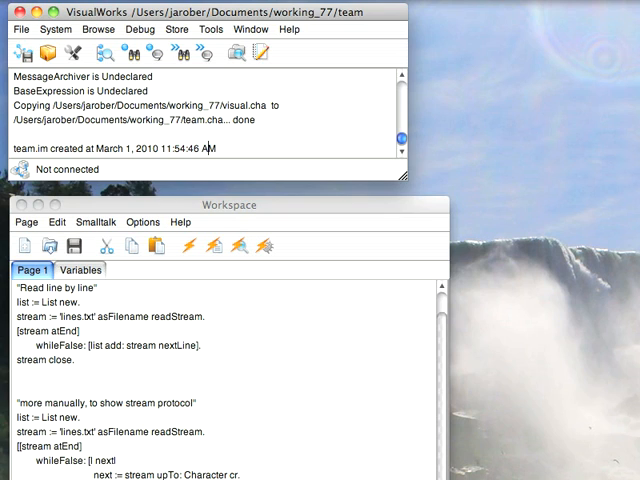